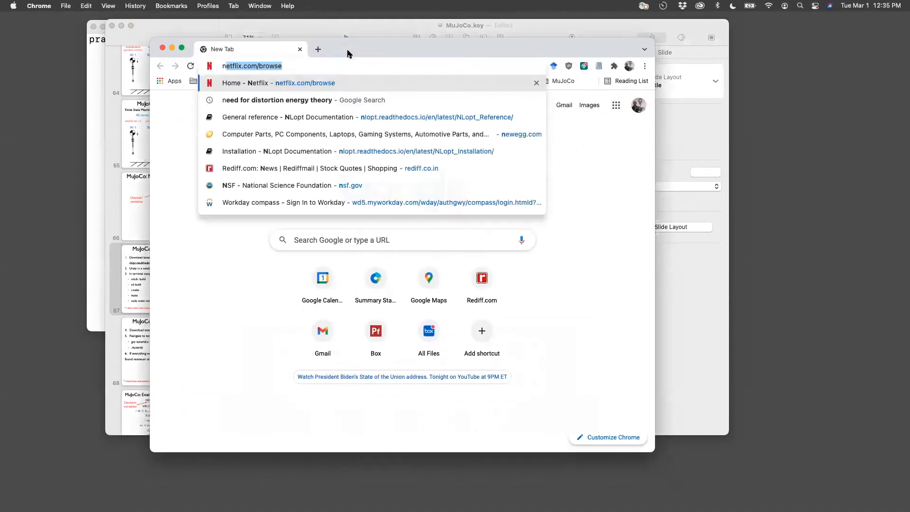
- Search nlopt download and land on NLopt Documentation's download and installation section
type("nlopt+")
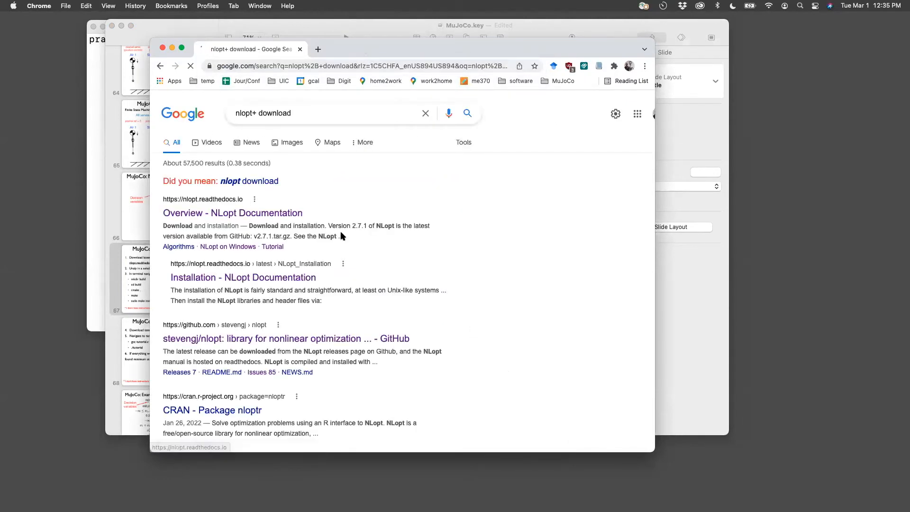
left_click(232, 212)
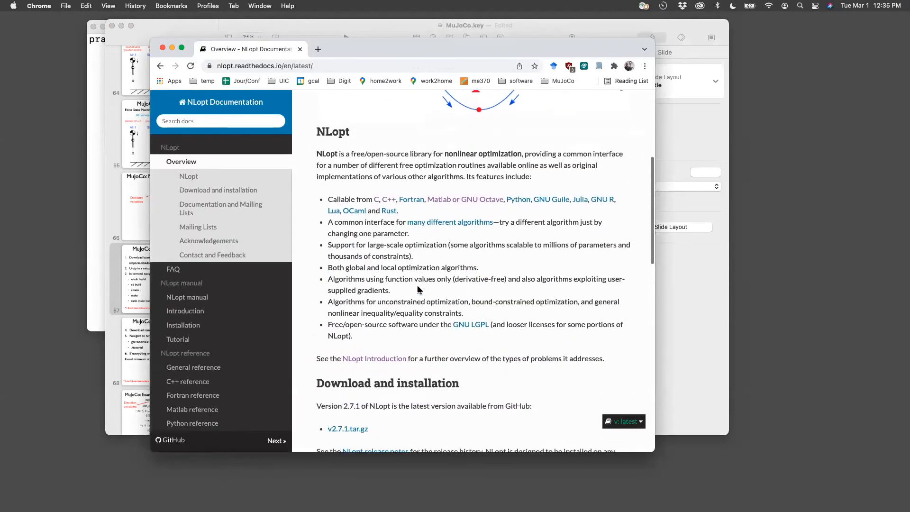
scroll("down", 3)
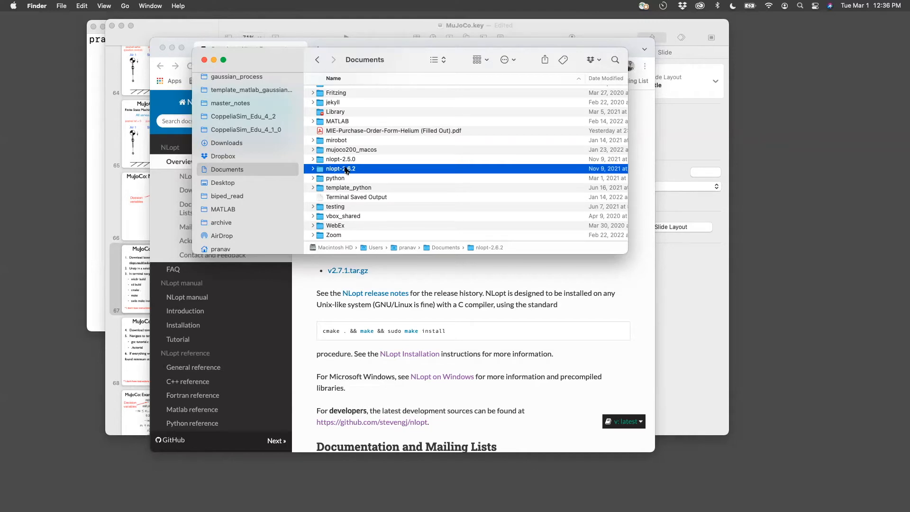
- Browse the nlopt-2.6.2 folder's build, src and test contents in Finder
double_click(340, 169)
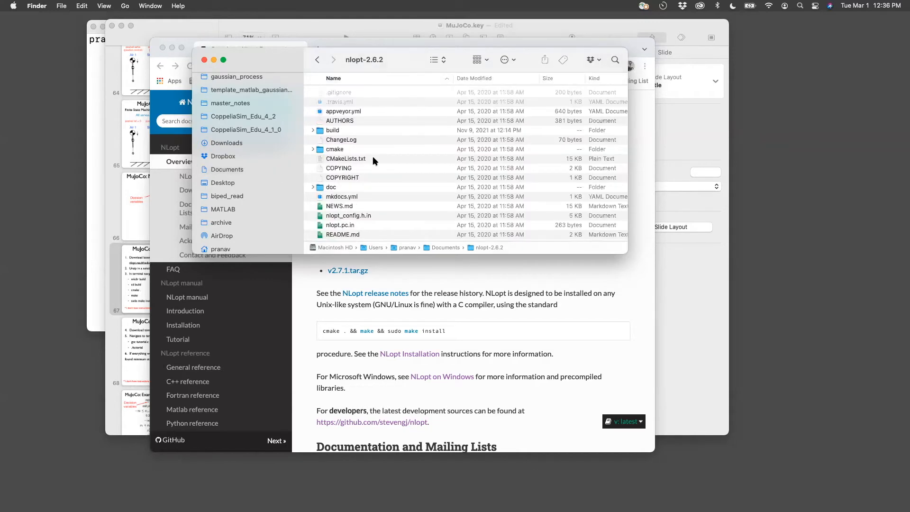
scroll("down", 3)
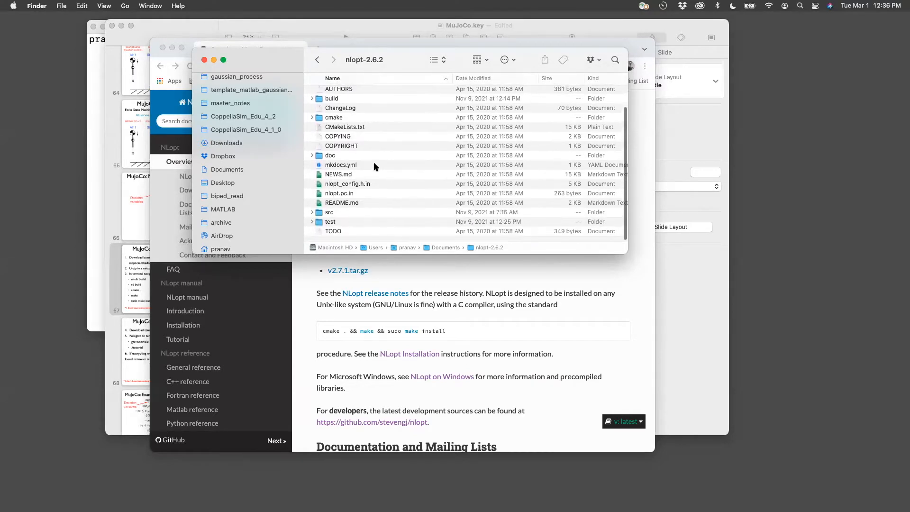
left_click(332, 130)
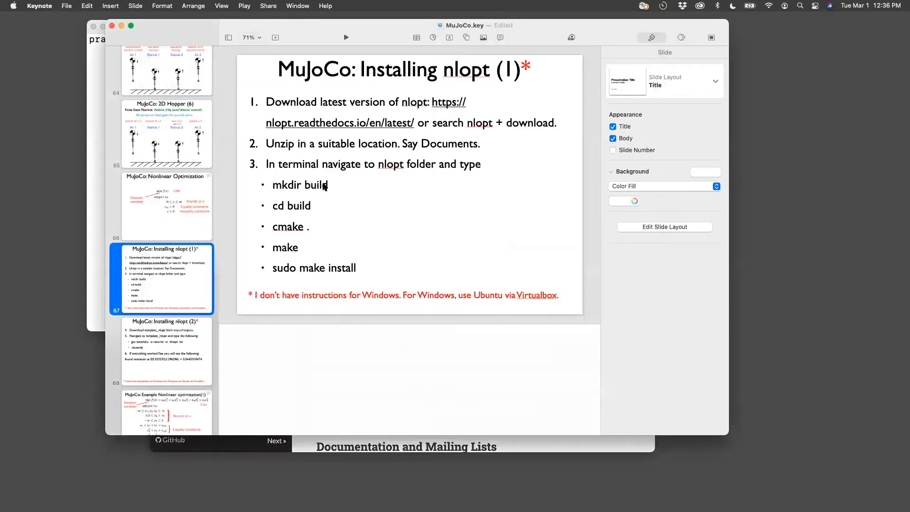
mouse_move(382, 76)
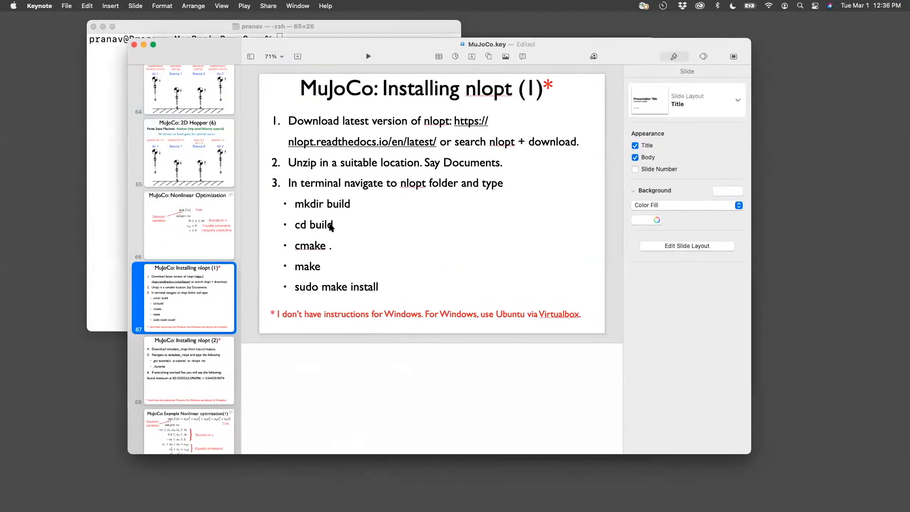
mouse_move(322, 213)
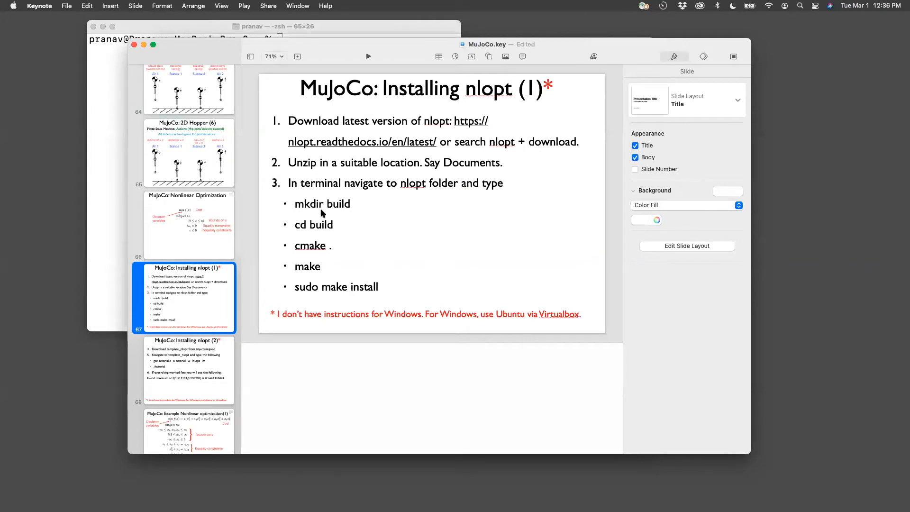
mouse_move(341, 213)
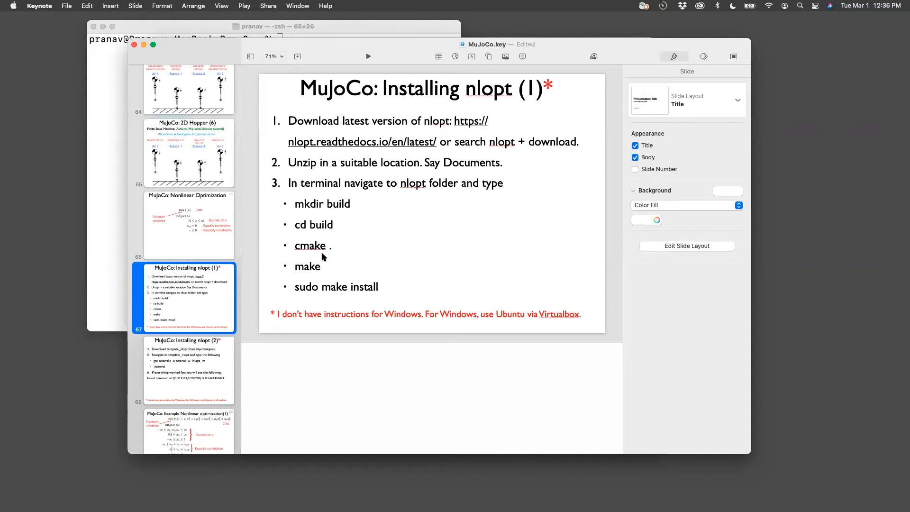
mouse_move(322, 297)
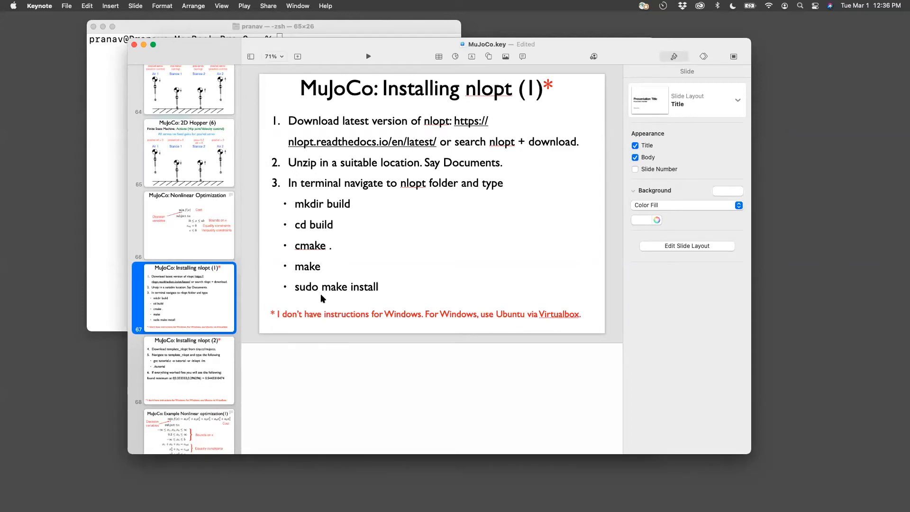
mouse_move(335, 297)
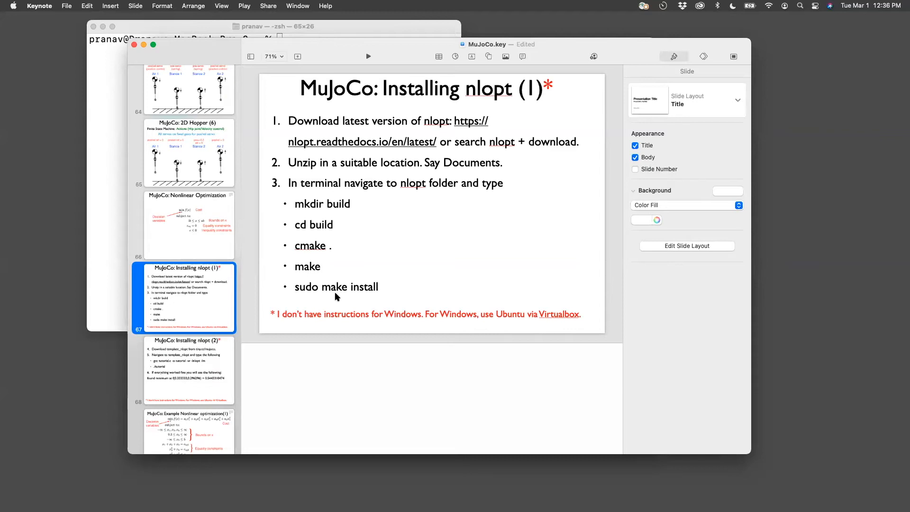
mouse_move(331, 220)
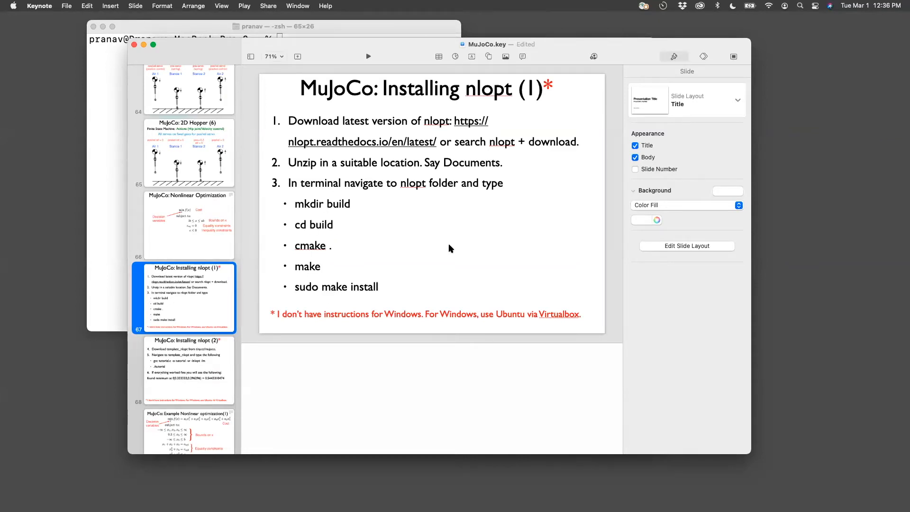
mouse_move(464, 242)
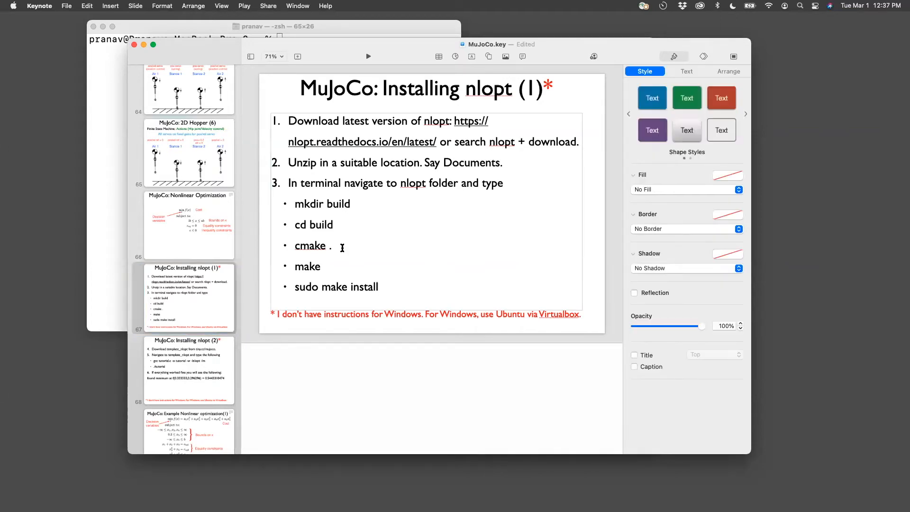
mouse_move(365, 250)
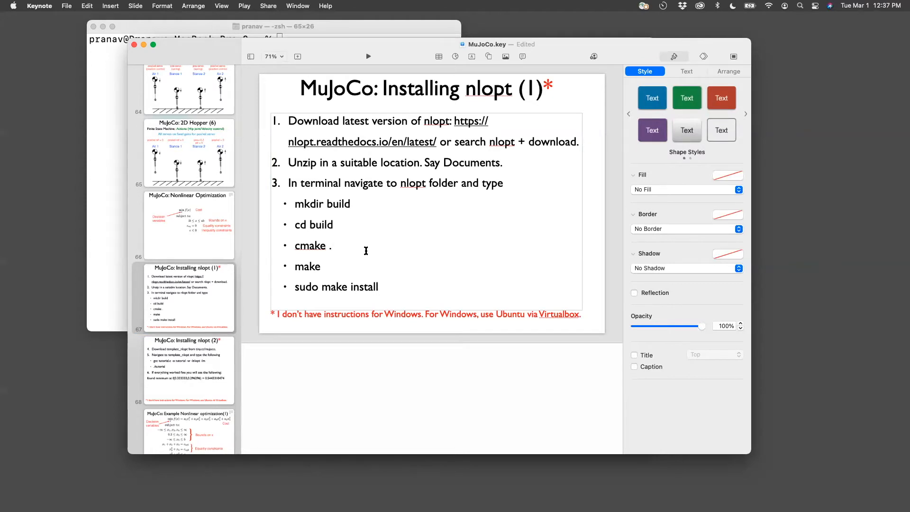
- Add a second period so the slide's cmake step reads cmake .. instead of cmake
type(".")
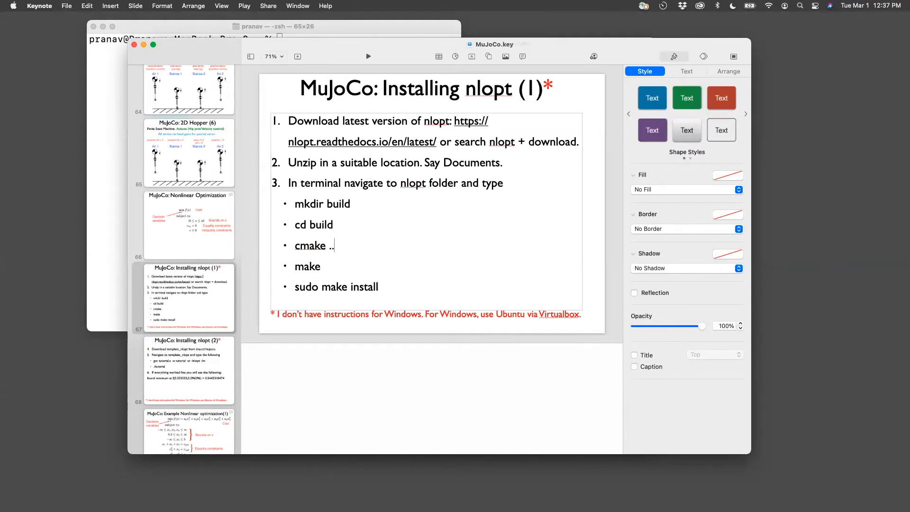
left_click(367, 55)
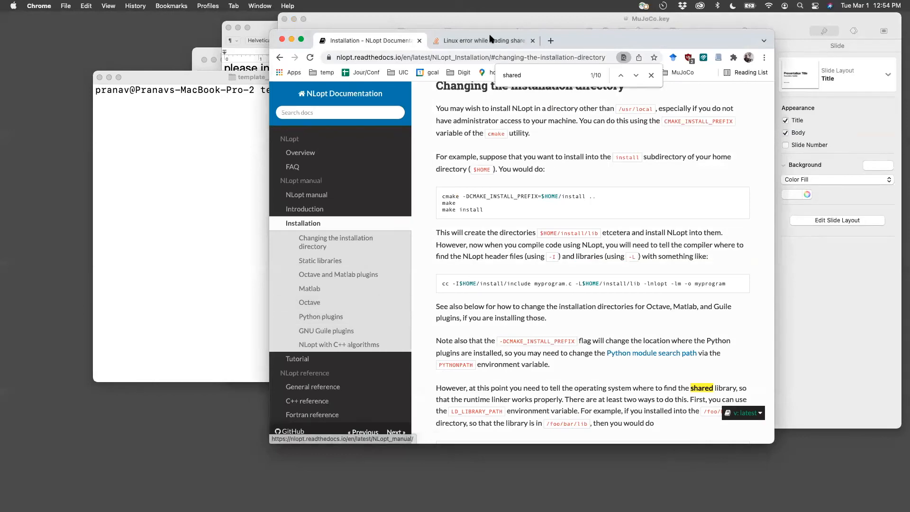
- Close the Linux shared-library error tab and load the API NLOPT bookmark from the MuJoCo folder
left_click(532, 41)
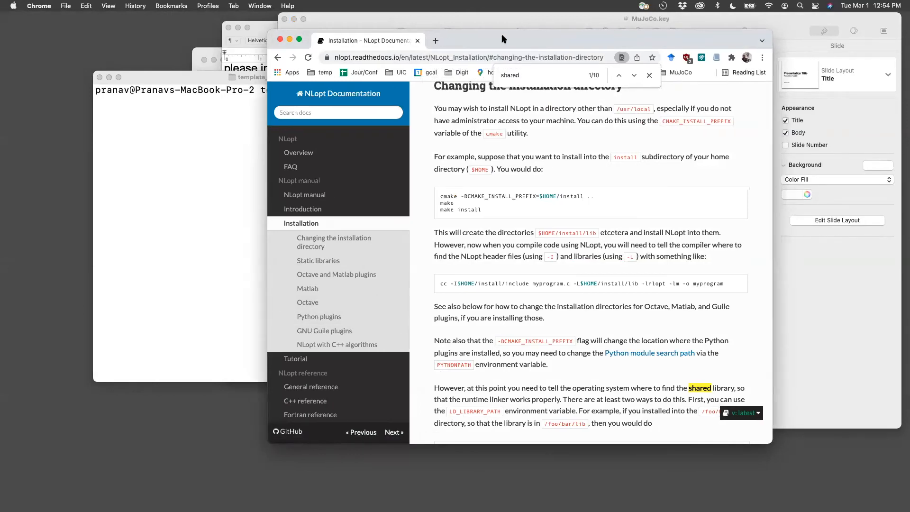
left_click(597, 71)
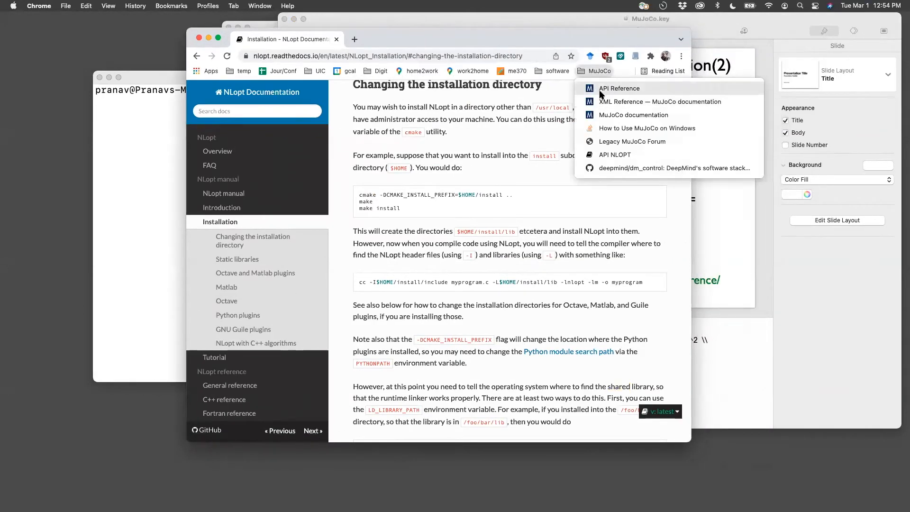
mouse_move(614, 154)
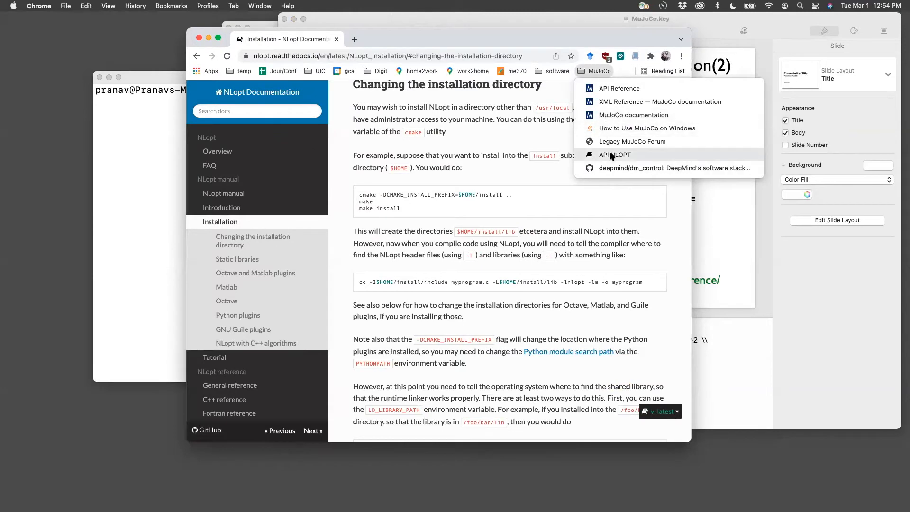
left_click(614, 154)
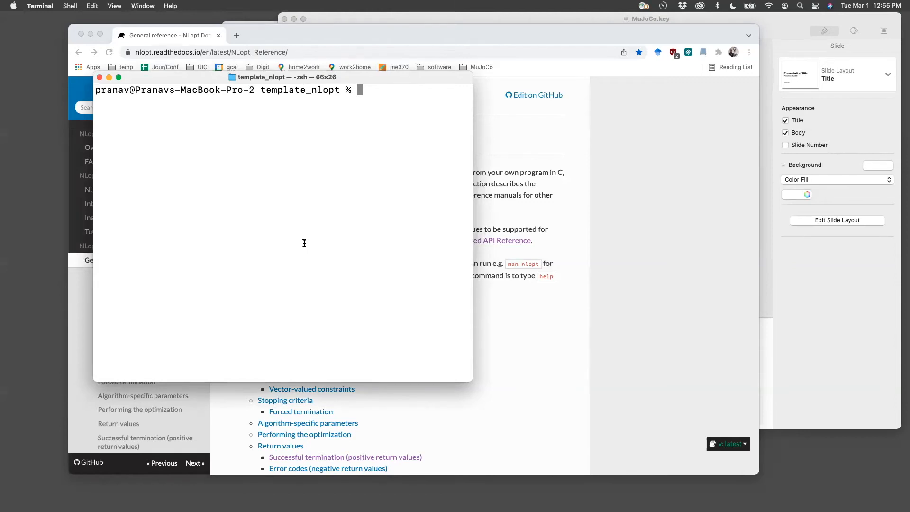
- Compile with gcc constrained.c -o constrained -w -lnlopt -lm, then run ./constrained to get the minimum near 8.414
type("gcc")
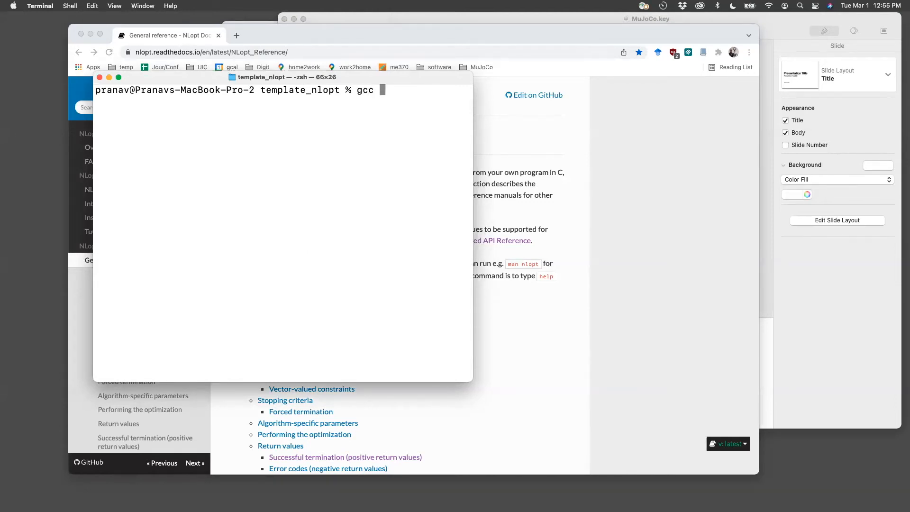
type("constrained.c -o")
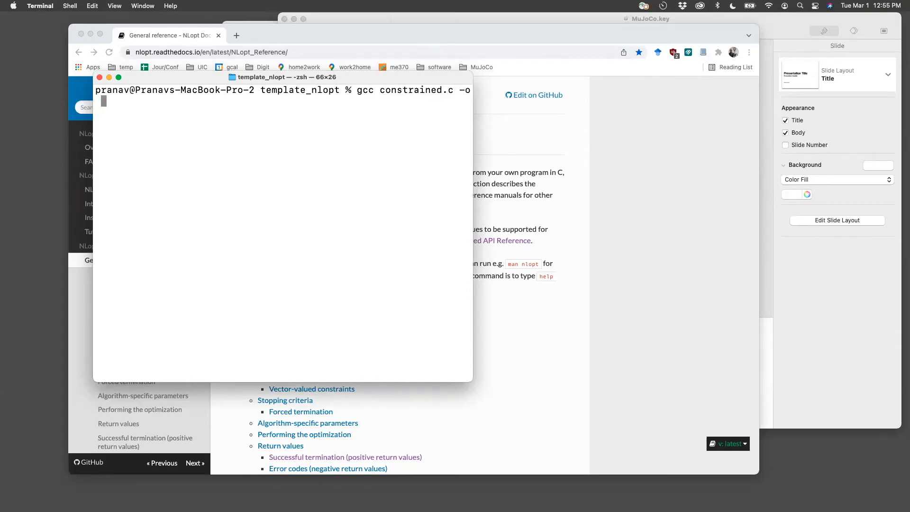
type("constrained -w")
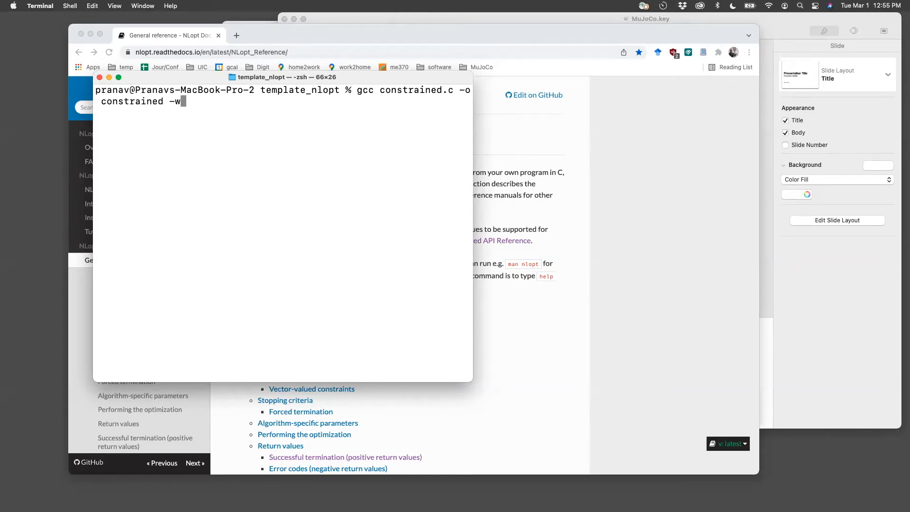
type("lnlopt -lm")
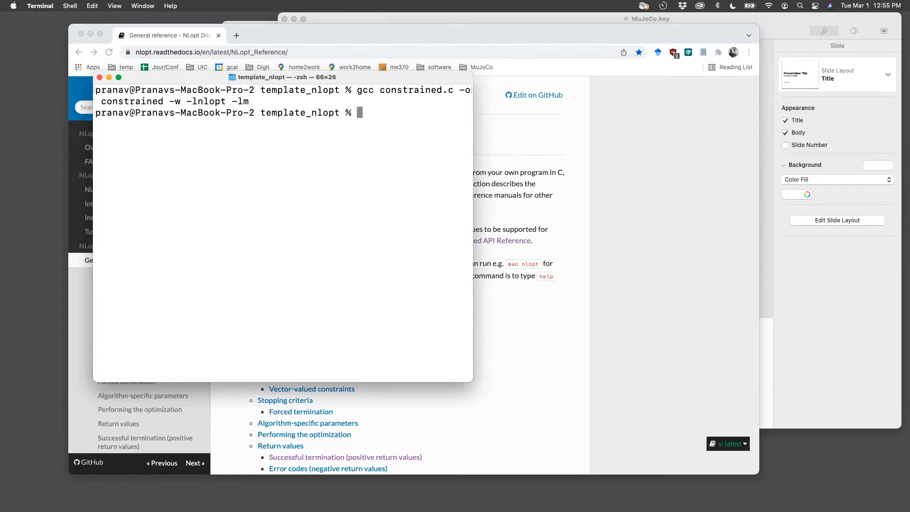
type("./constrained")
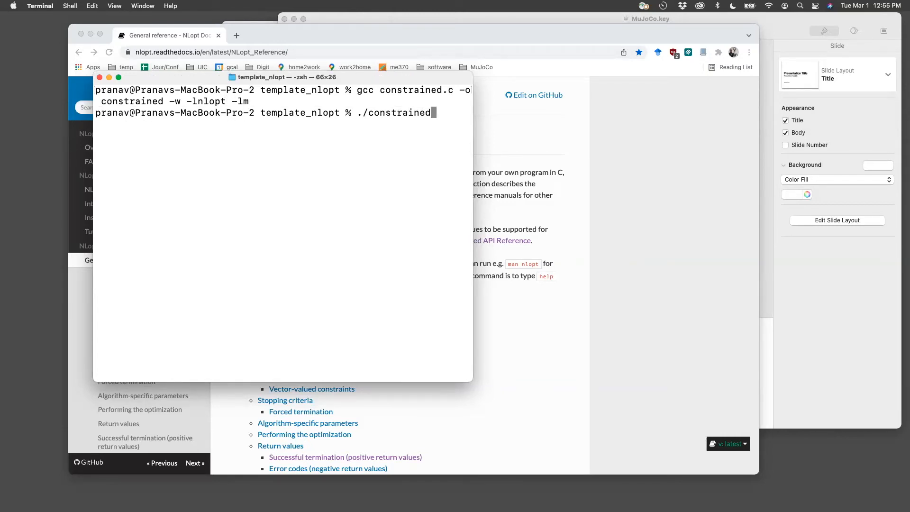
key("Return")
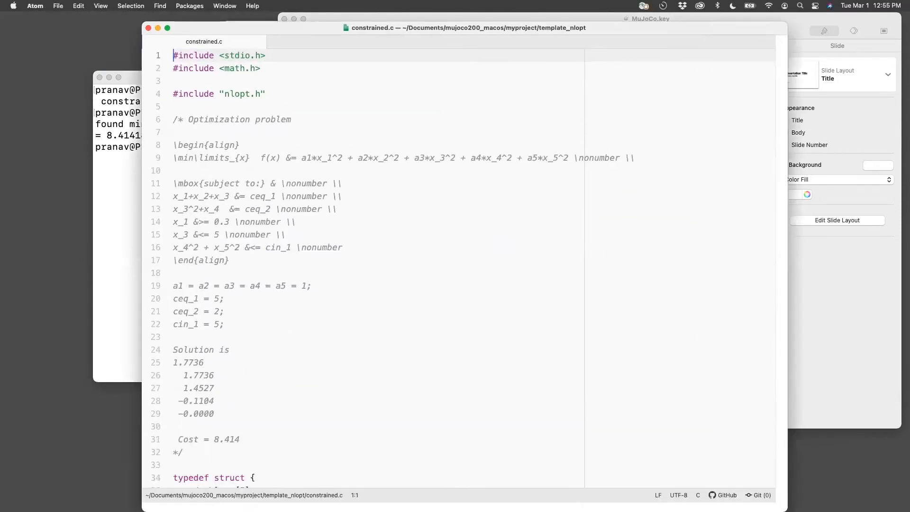
- Scroll constrained.c's header comment past the constants and expected solution with cost 8.414 into main
scroll("down", 3)
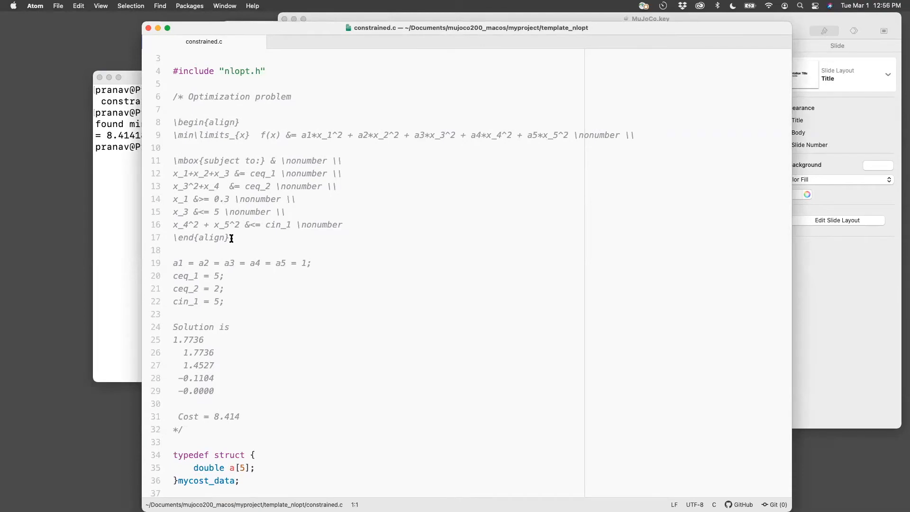
scroll("down", 3)
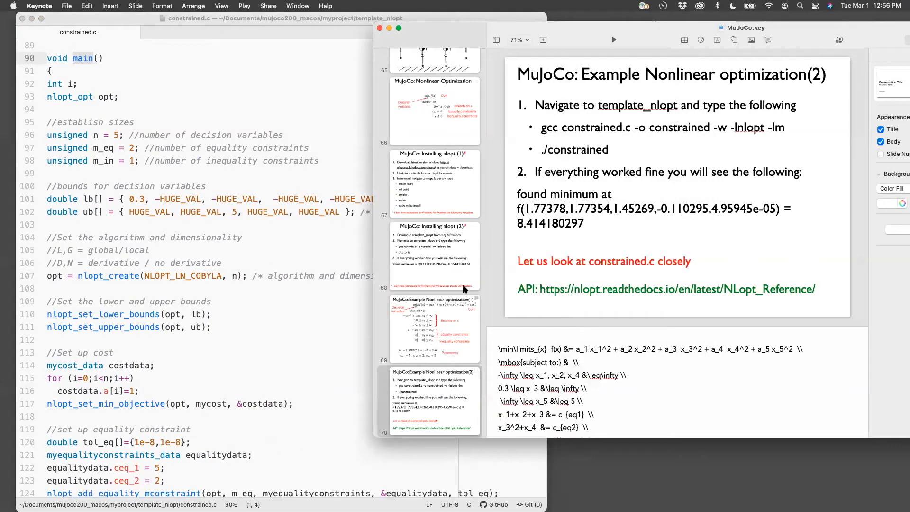
- Show the problem-formulation slide and mark the lower bounds array lb[] in constrained.c beside it
left_click(431, 327)
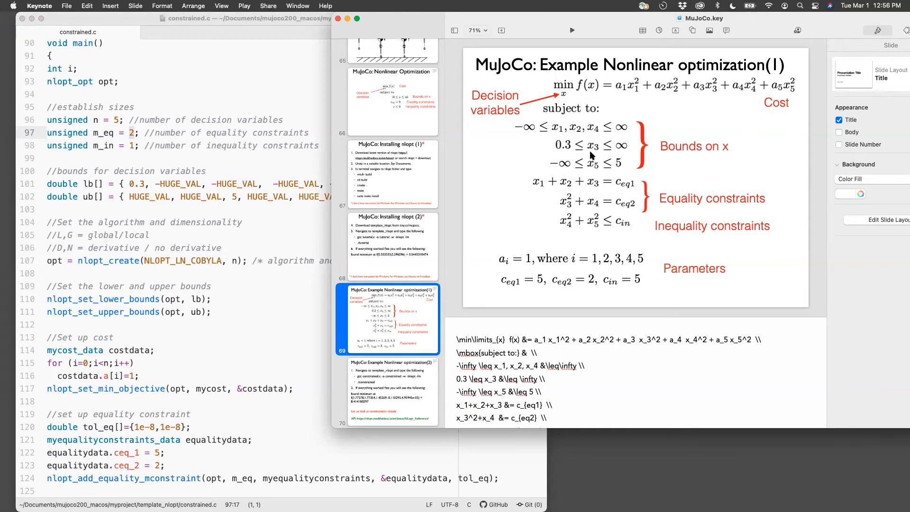
mouse_move(577, 155)
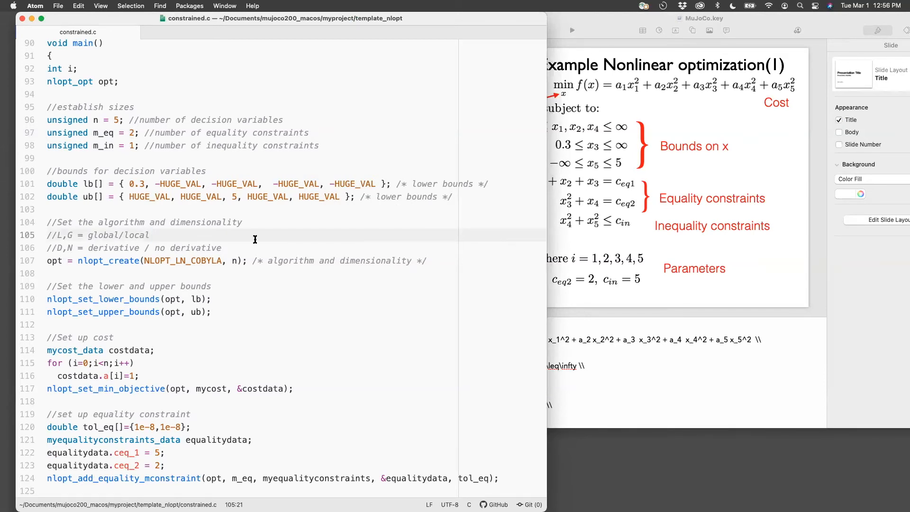
left_click(133, 185)
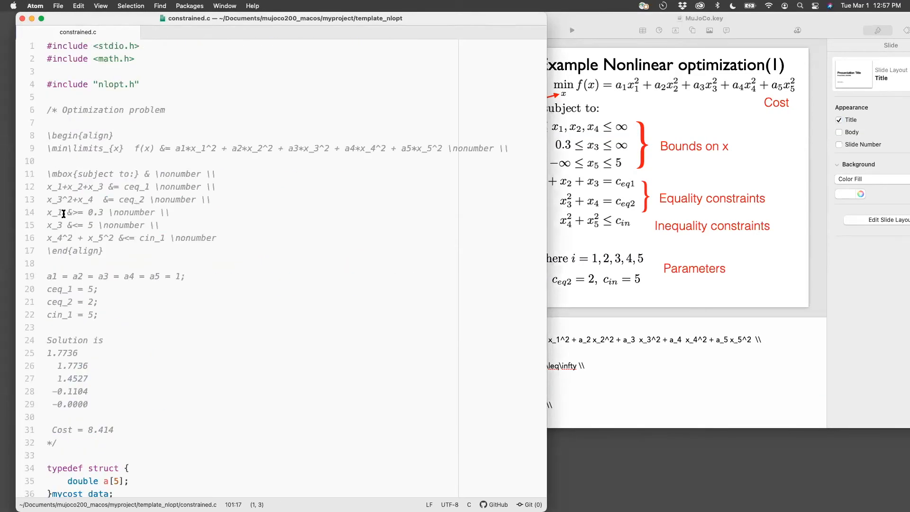
- Mark the x_1 lower bound in the comment, then walk past the cost and constraint functions to main's bounds setup
left_click(55, 211)
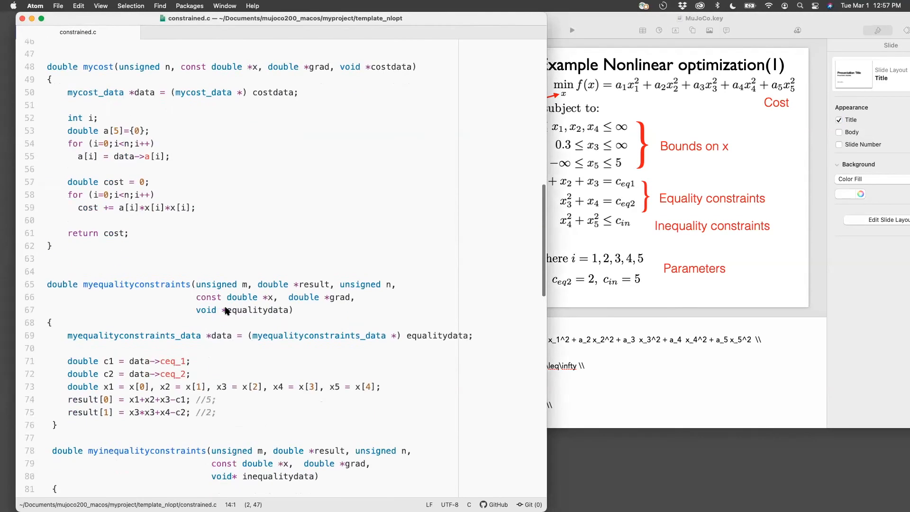
scroll("down", 3)
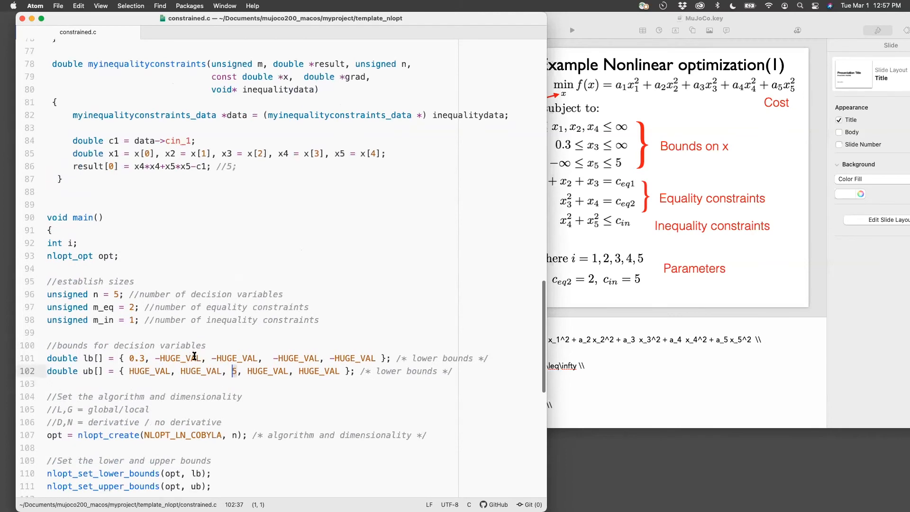
scroll("down", 3)
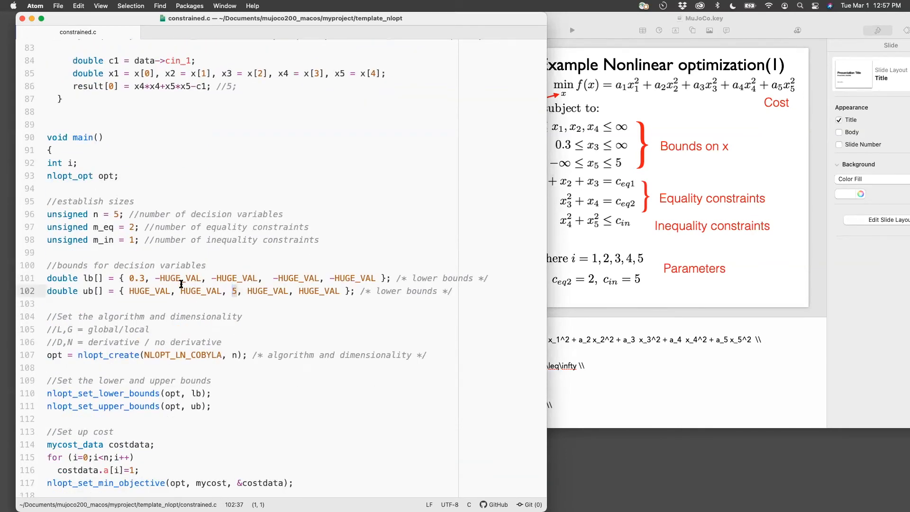
scroll("down", 3)
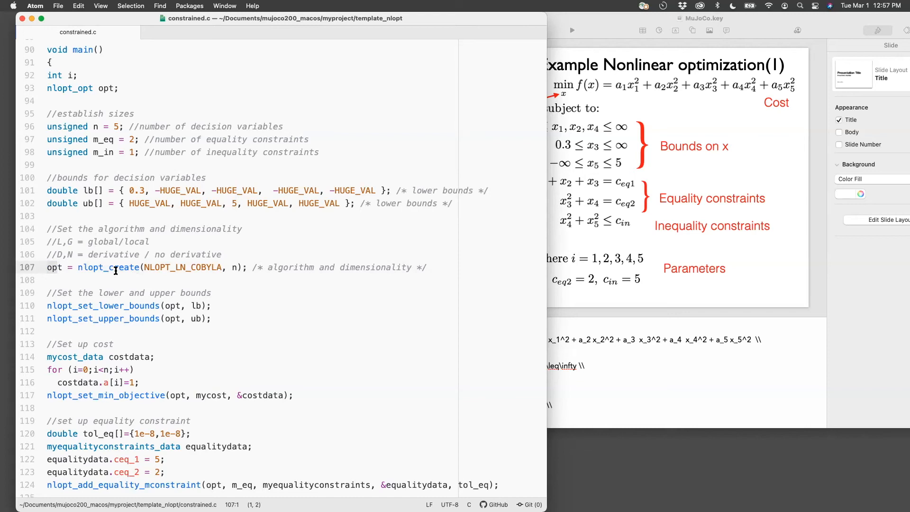
- Highlight nlopt_create with the NLOPT_LN_COBYLA algorithm and move down to the constraint setup lines
double_click(183, 267)
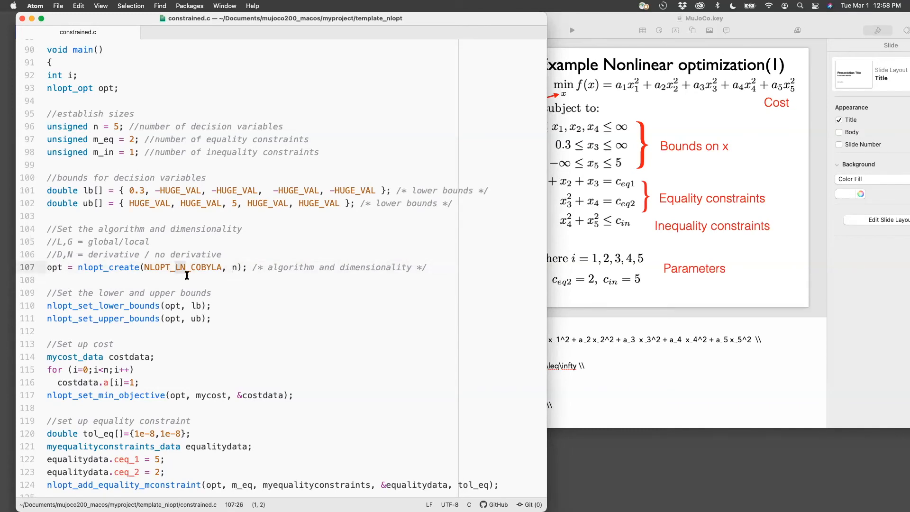
left_click(176, 267)
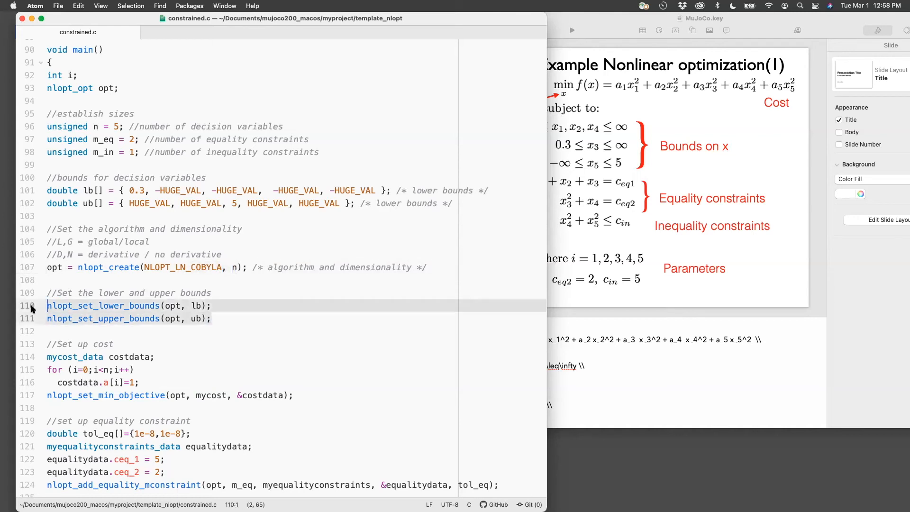
scroll("down", 3)
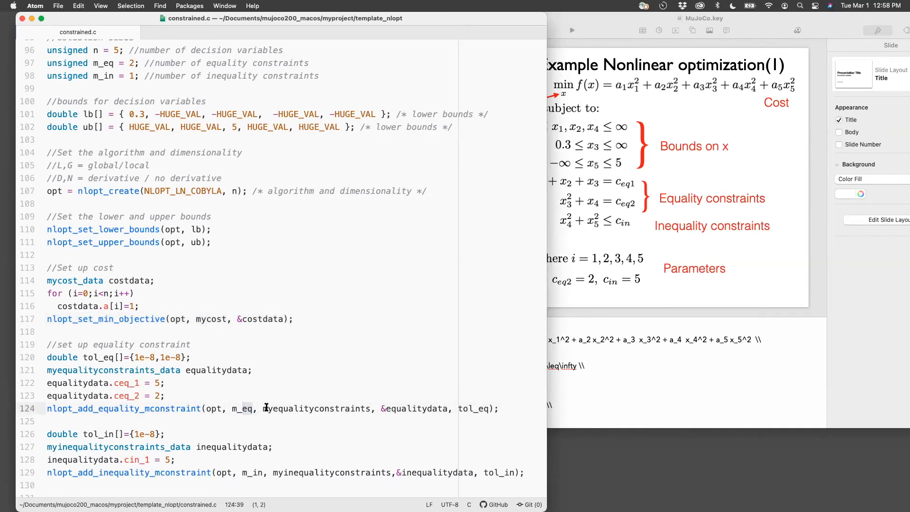
- Highlight myequalityconstraints, the cost-coefficient loop and ceq_1/ceq_2 values, reaching nlopt_optimize and the result printf
double_click(316, 408)
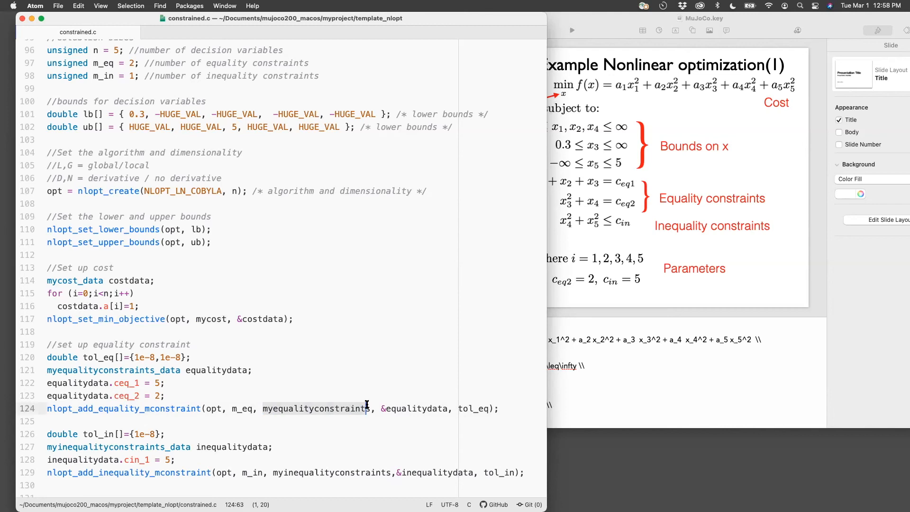
scroll("down", 3)
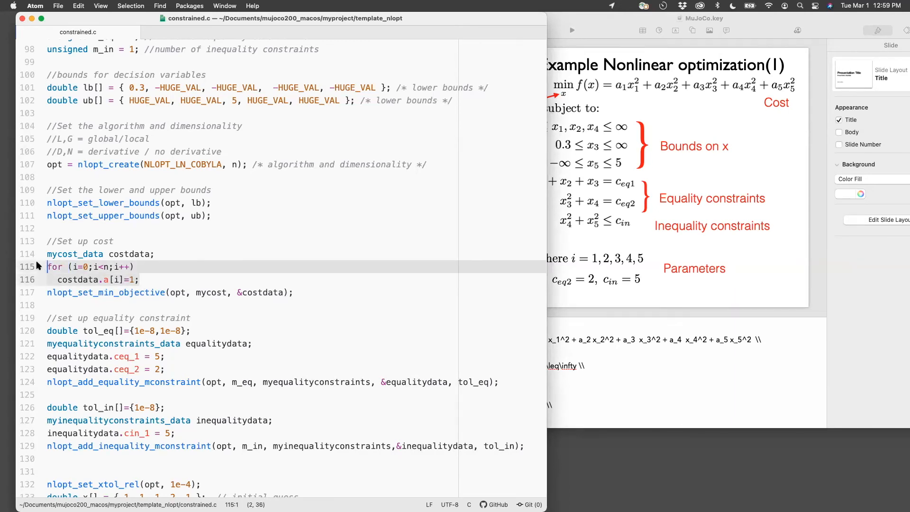
left_click(49, 355)
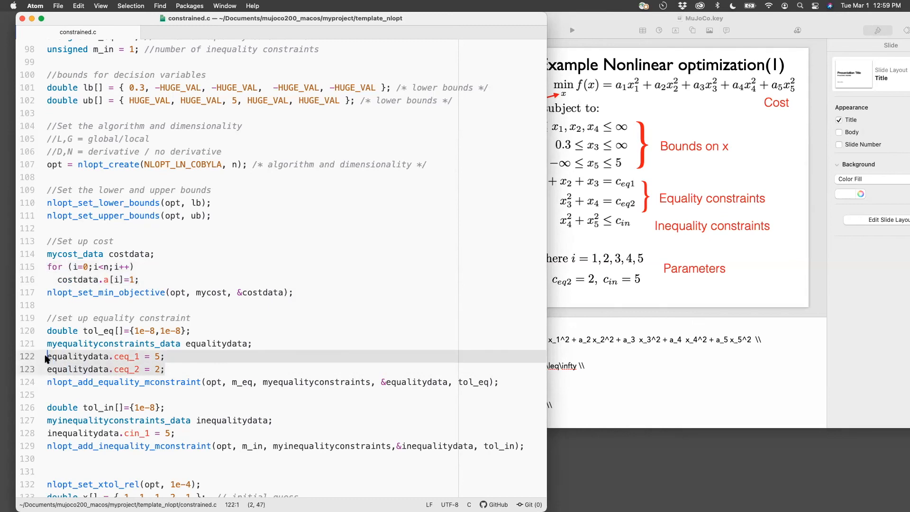
left_click(49, 433)
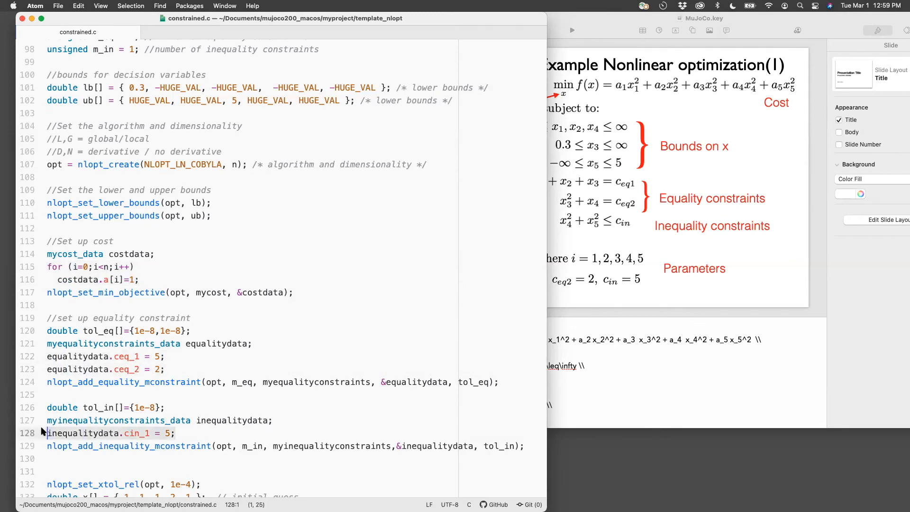
scroll("down", 3)
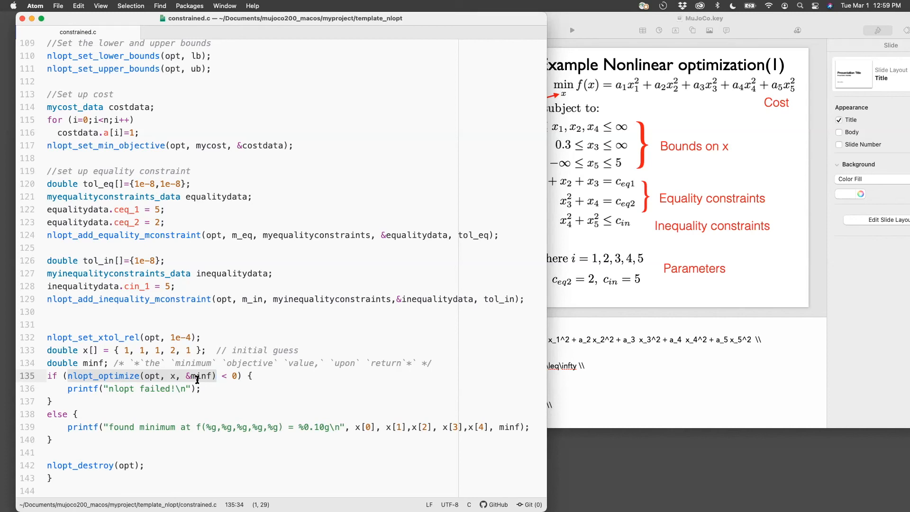
mouse_move(197, 341)
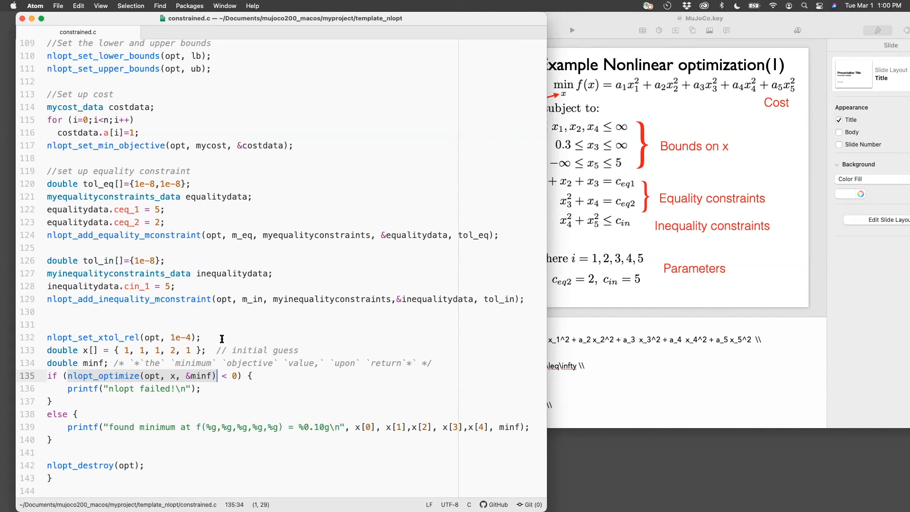
mouse_move(229, 313)
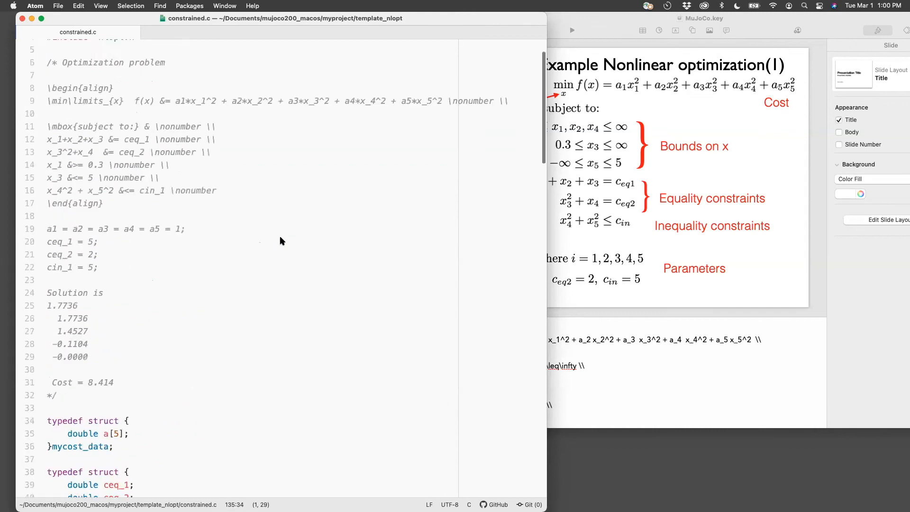
- Review the summation loop inside the mycost function
scroll("down", 3)
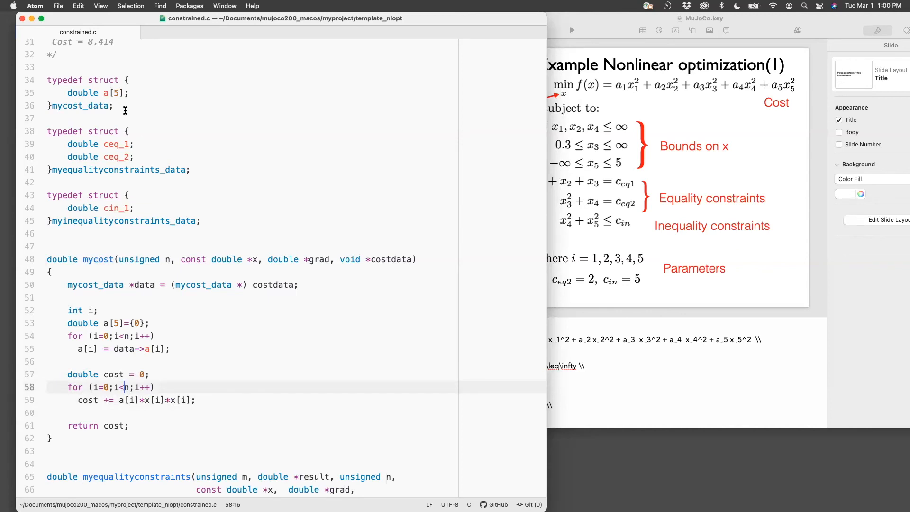
left_click(90, 93)
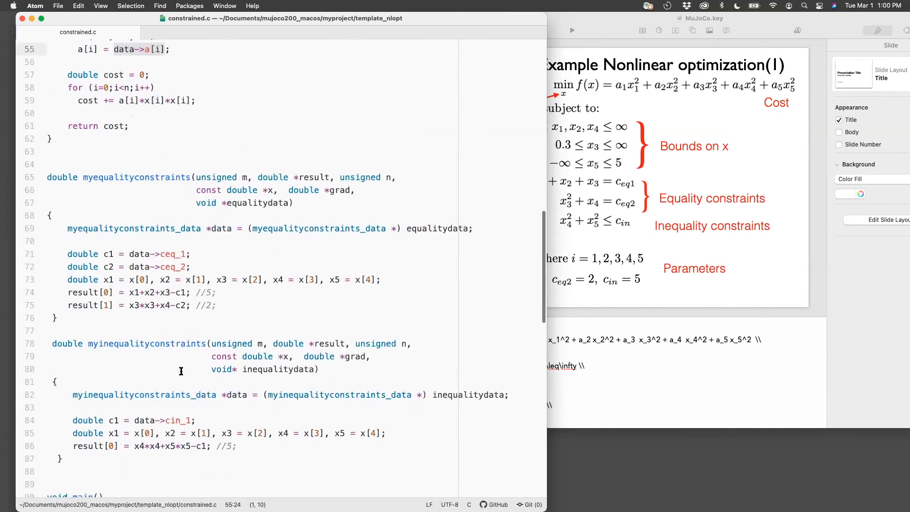
- Check the cost coefficient assignment in main, then return toward mycost and myequalityconstraints
scroll("down", 3)
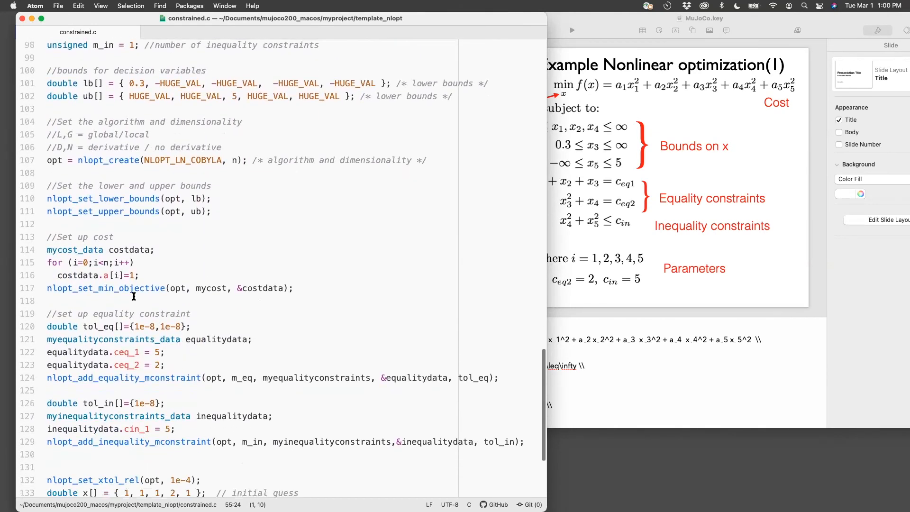
left_click(122, 275)
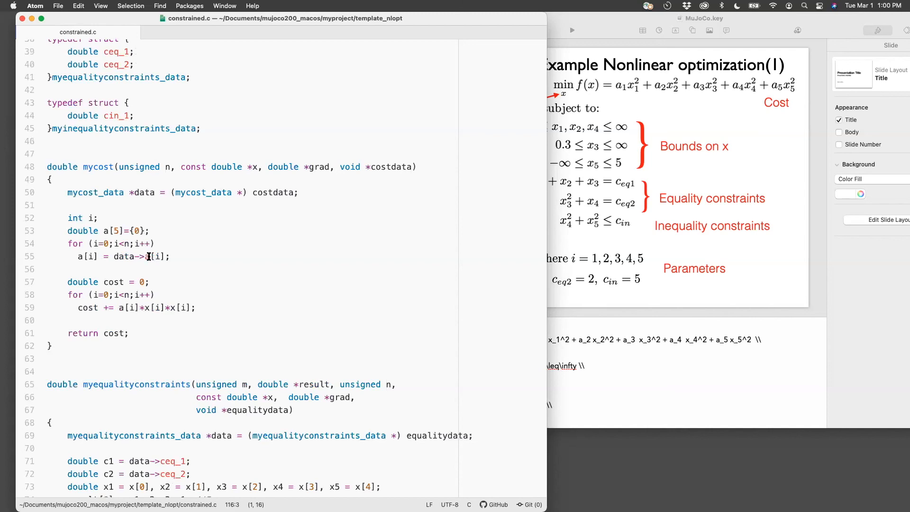
scroll("down", 3)
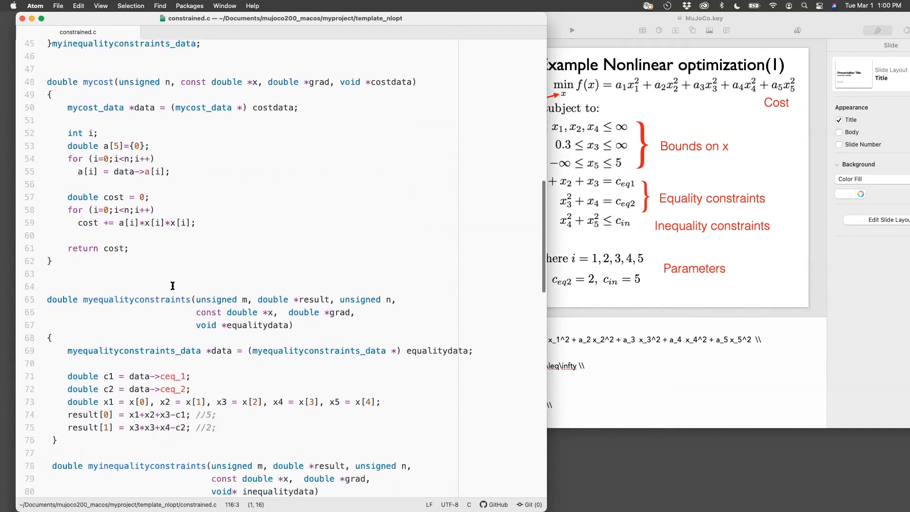
- Review the result[0] and result[1] lines of the equality constraint function
scroll("down", 3)
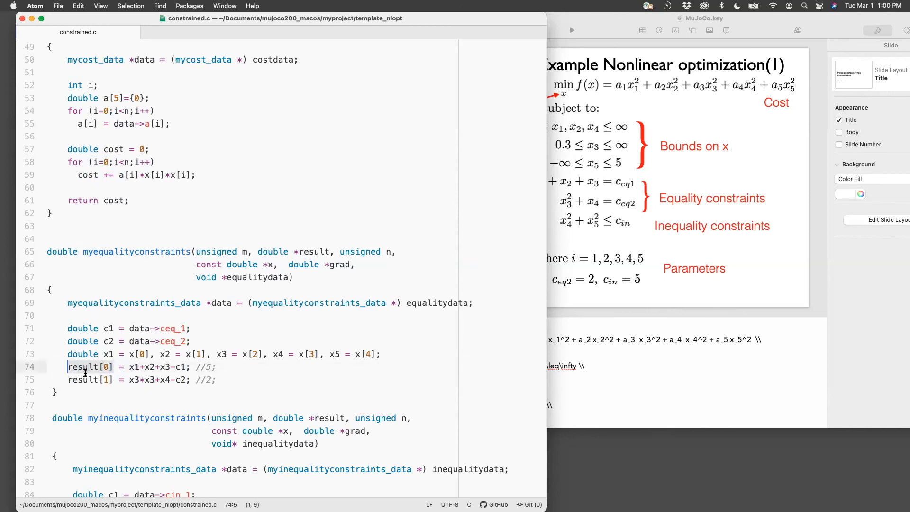
left_click(69, 379)
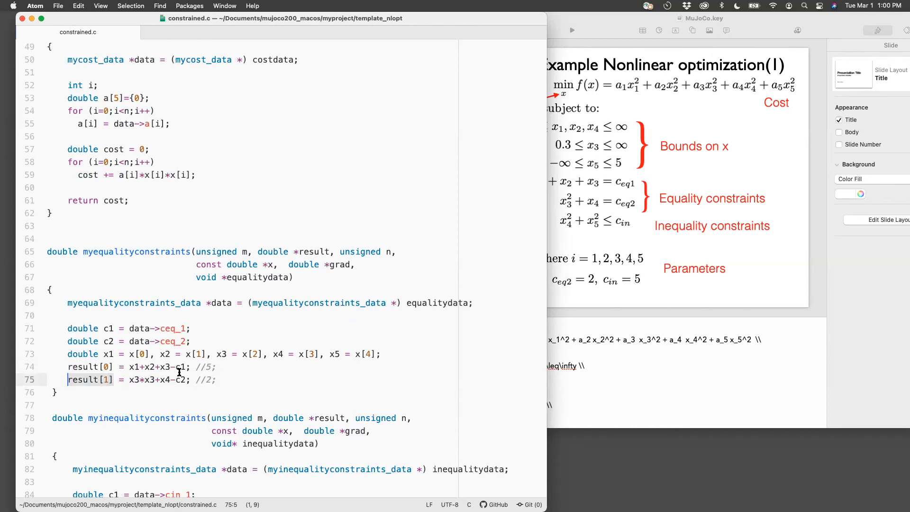
scroll("down", 3)
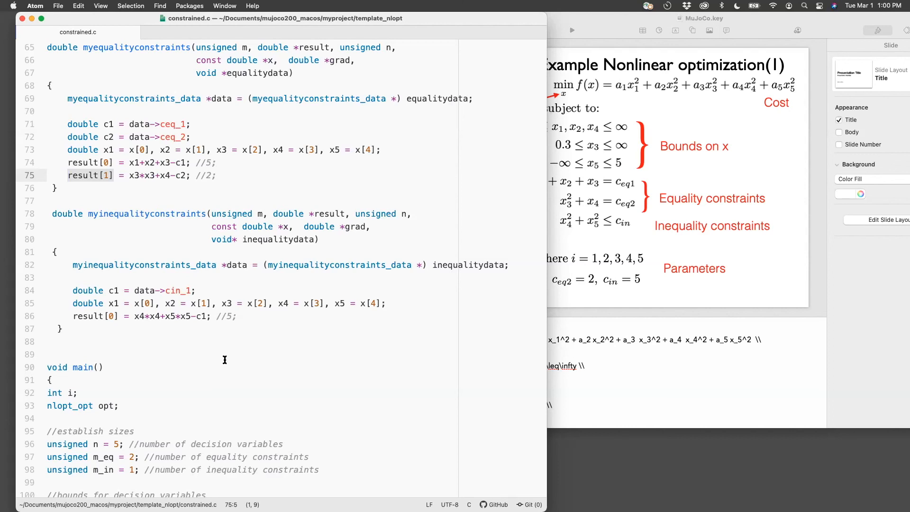
left_click(69, 176)
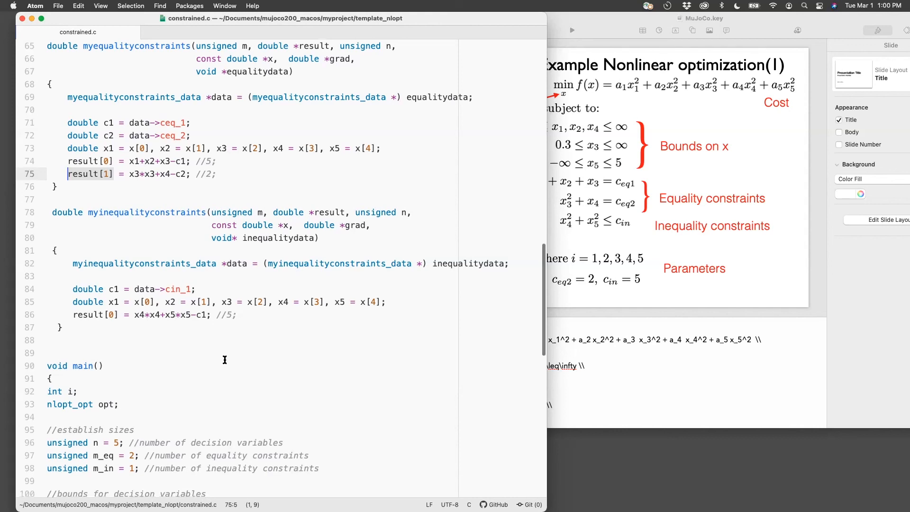
- Move down into main() showing problem sizes, bounds and nlopt_create
scroll("down", 3)
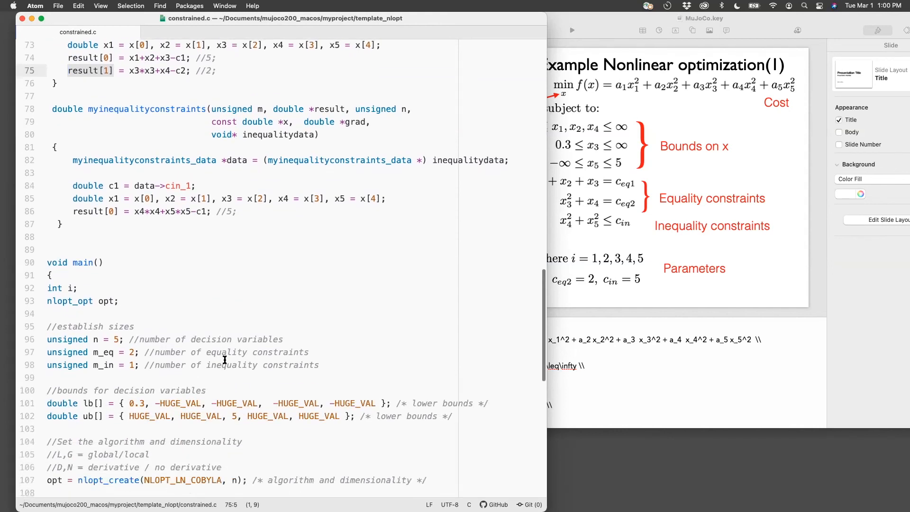
scroll("down", 3)
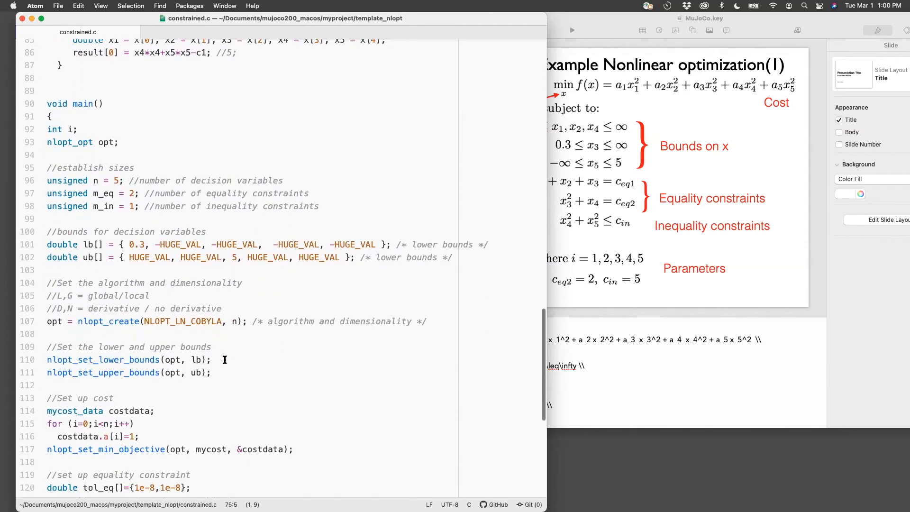